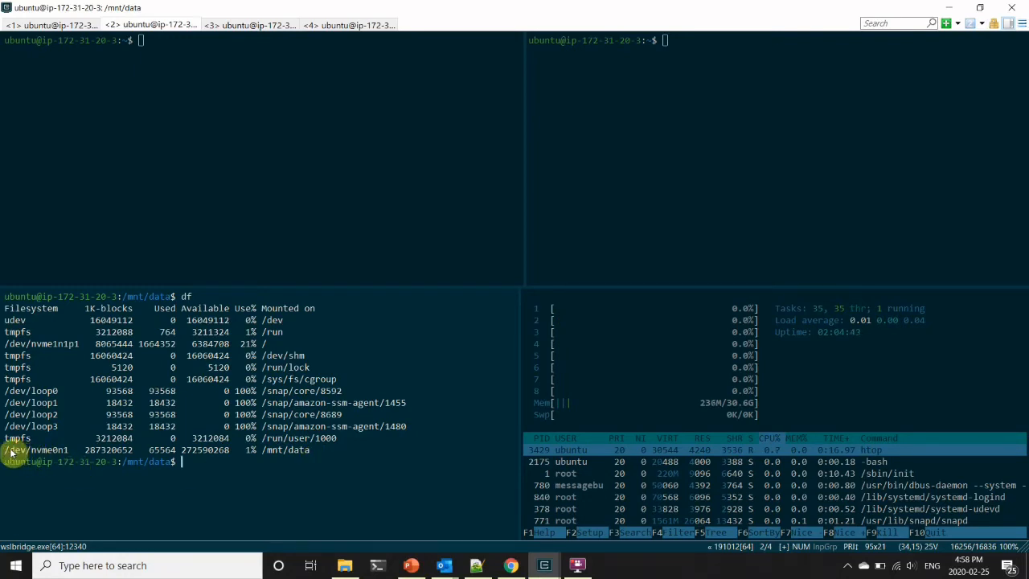
mouse_move(277, 477)
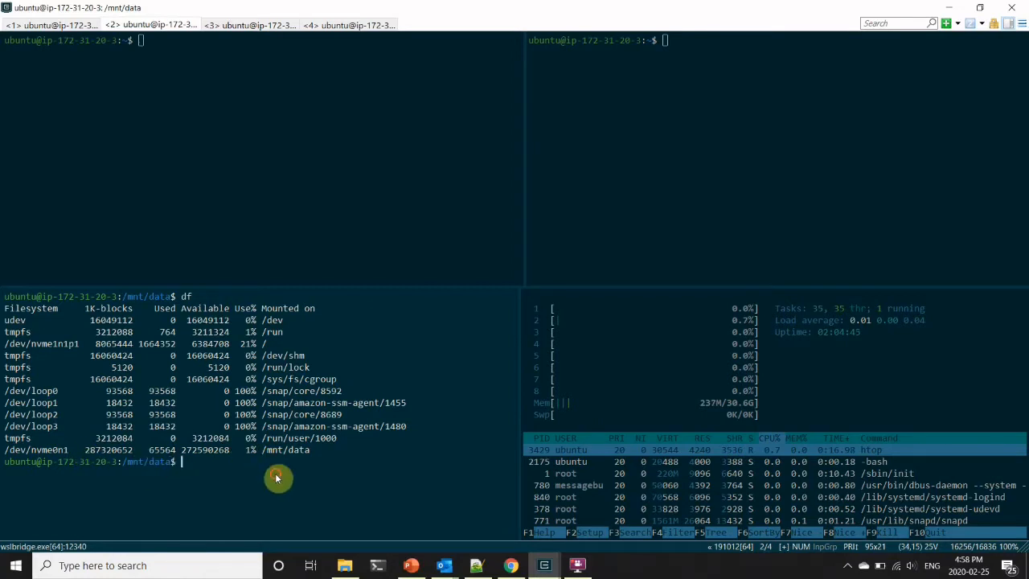
Create the flash directory under /mnt/data with mkdir
type("mkdir flash")
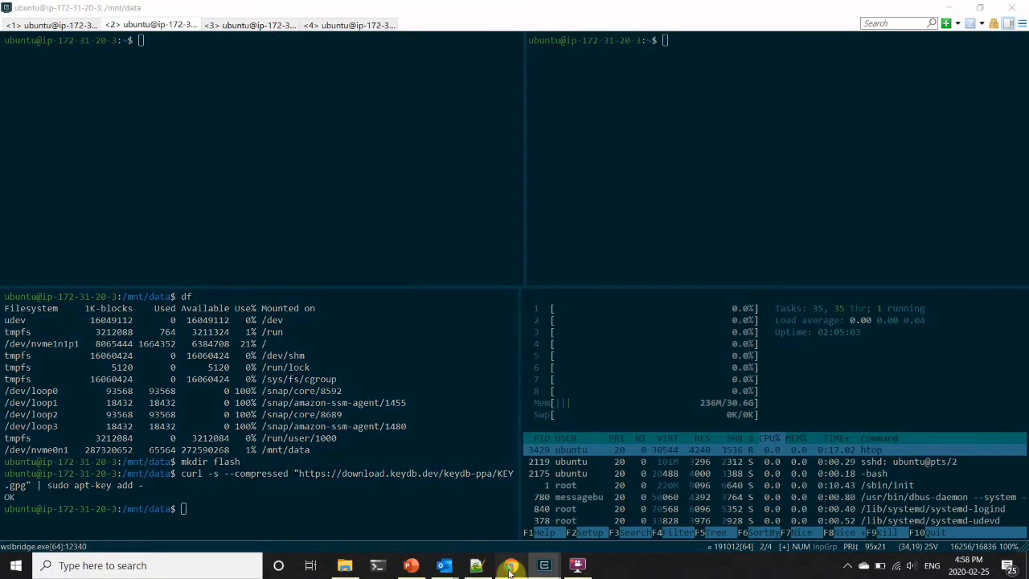
Add the KeyDB source list, run sudo apt update and install keydb-pro
left_click(511, 566)
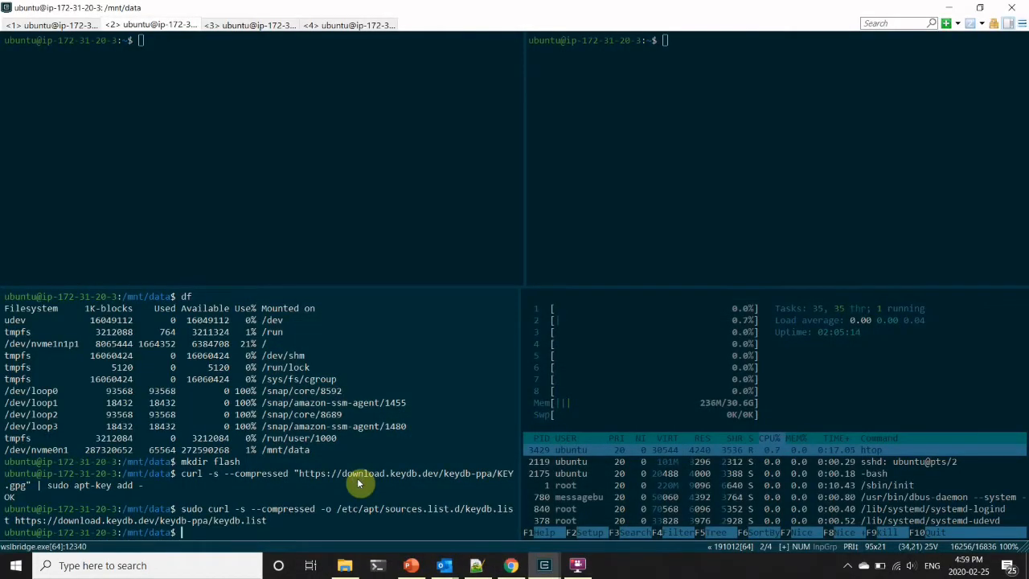
type("sudo apt update")
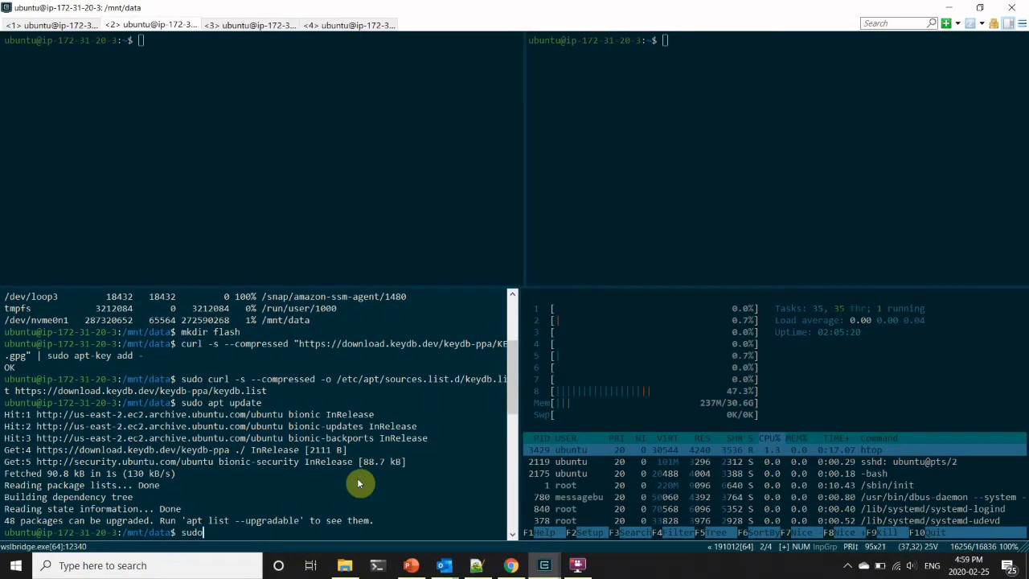
type("apt insta")
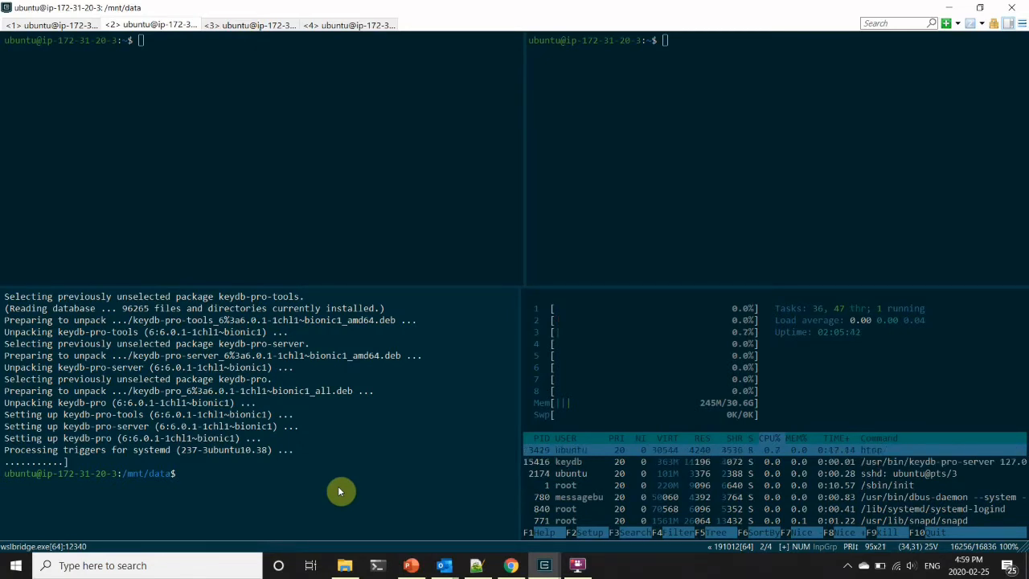
Stop the keydb-server service with sudo service keydb-server stop
type("sudo s")
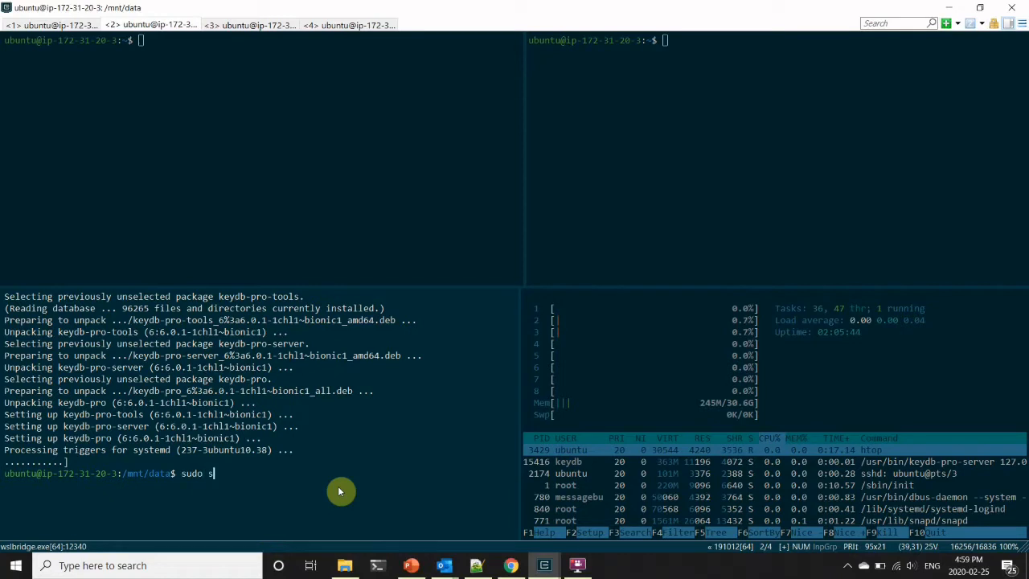
type("ervice keydb-")
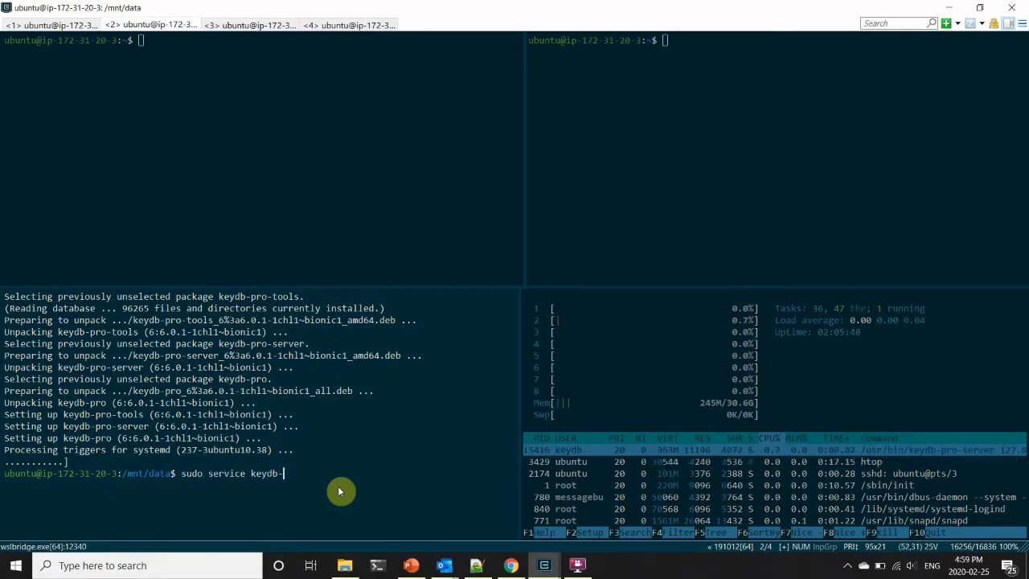
type("server stop")
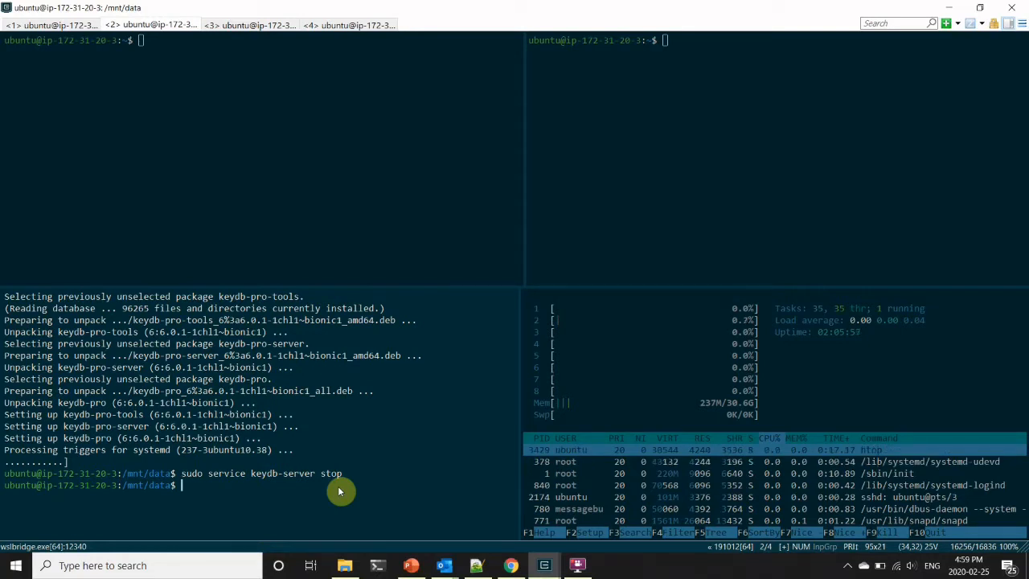
mouse_move(283, 206)
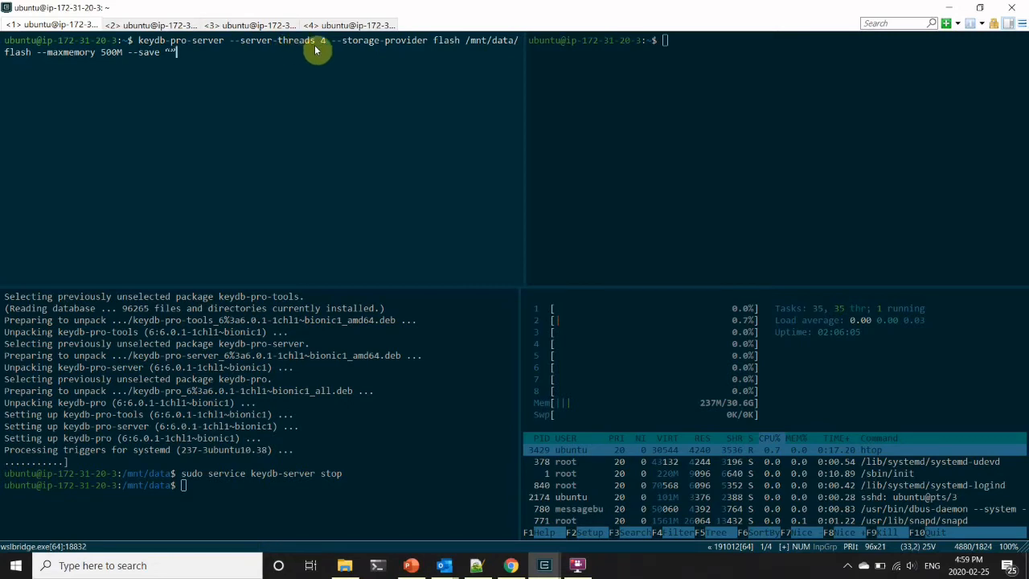
mouse_move(382, 50)
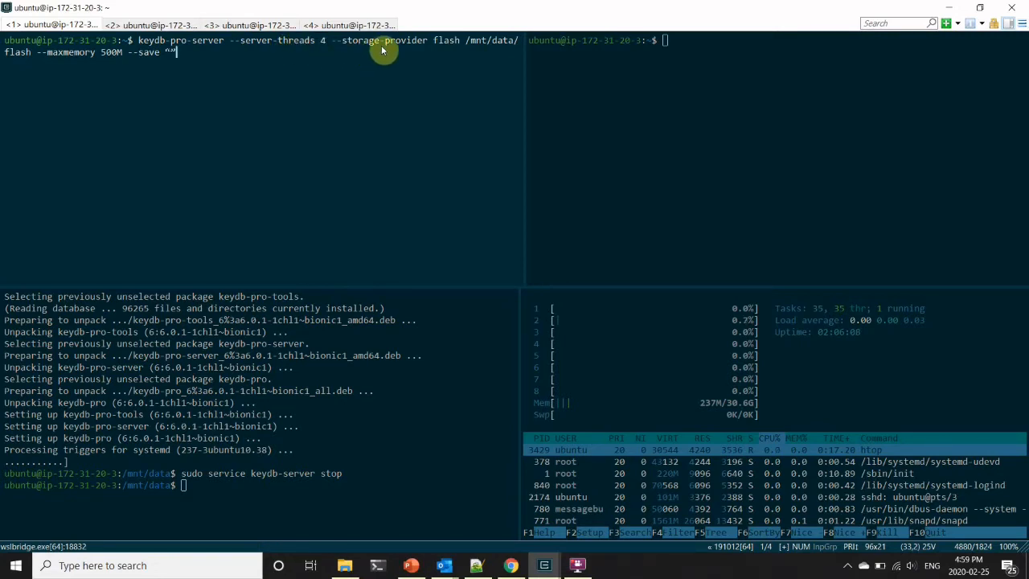
mouse_move(447, 40)
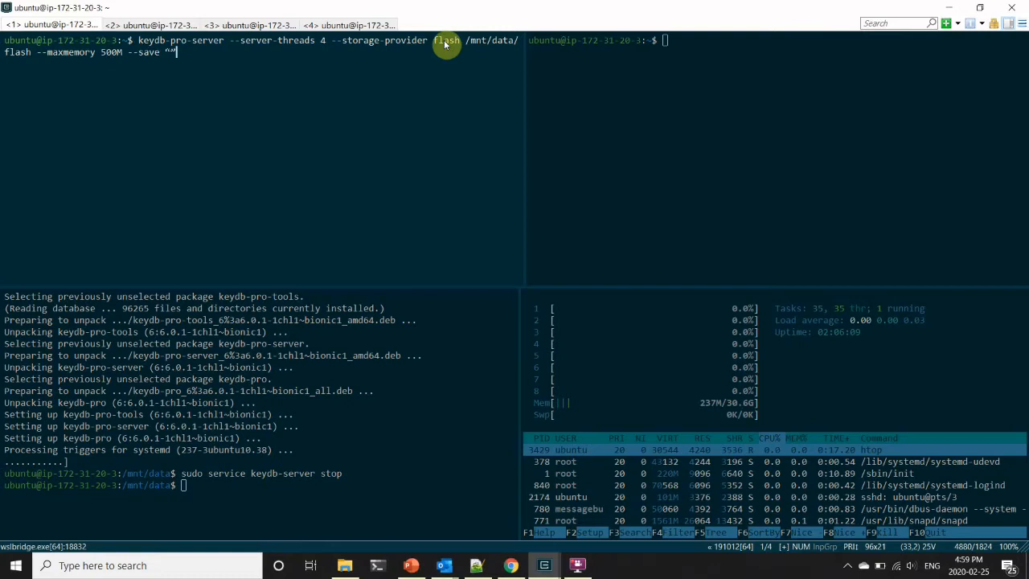
mouse_move(502, 42)
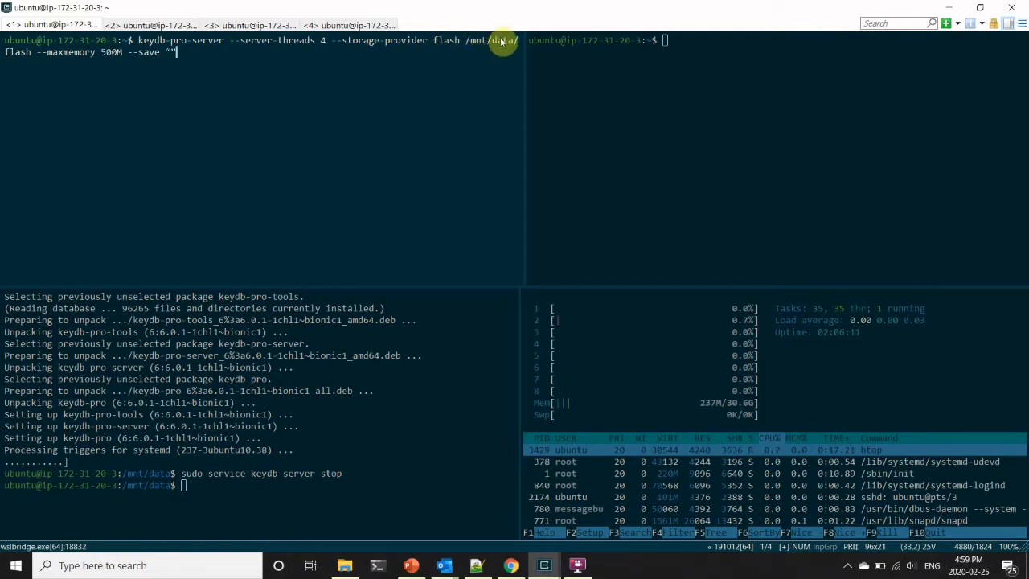
mouse_move(68, 55)
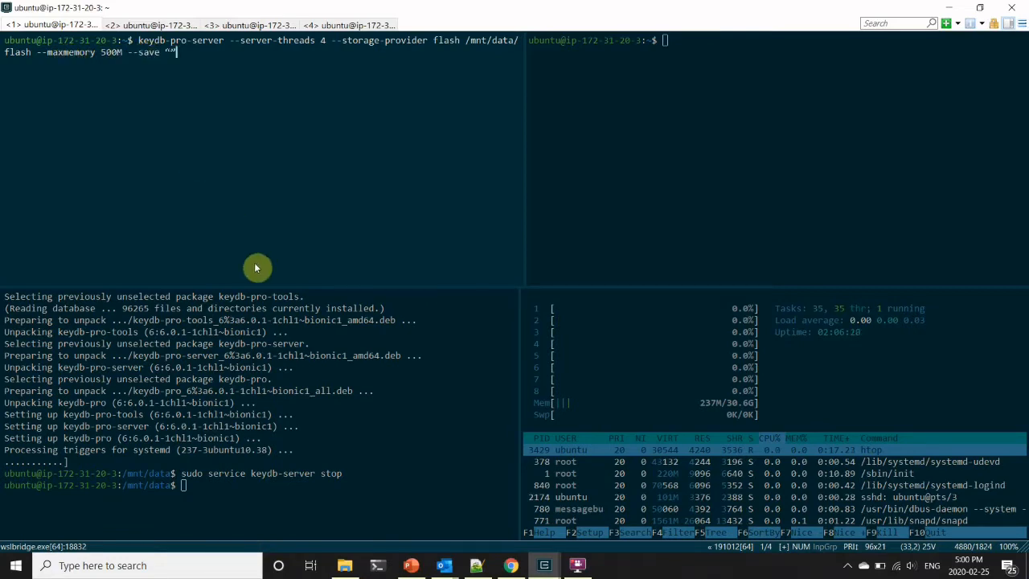
Launch keydb-pro-server with 4 threads, flash storage at /mnt/data/flash and 500M maxmemory
key("Return")
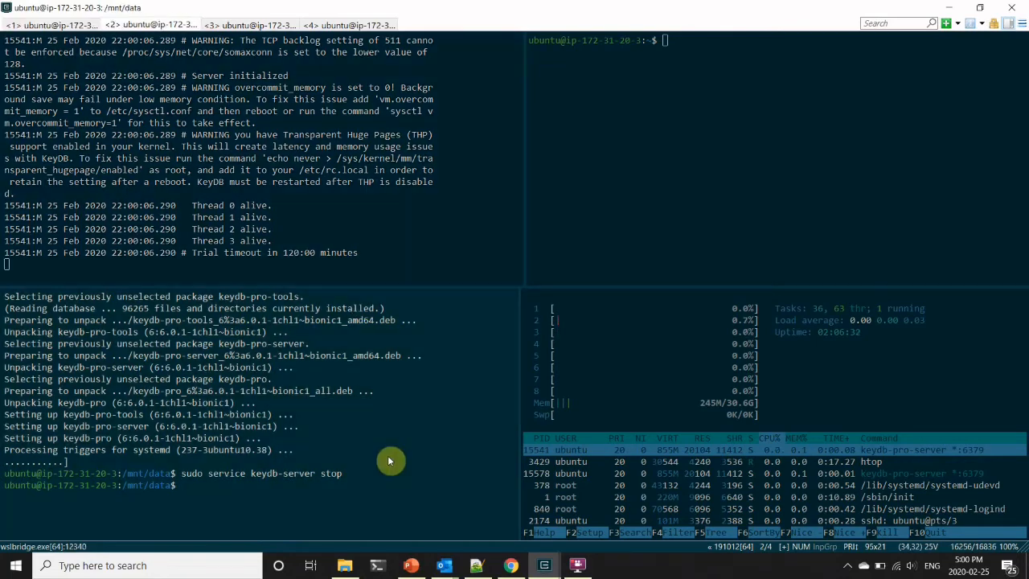
Connect with keydb-cli, check dbsize, and start a 1,000,000-request SET benchmark with 4 threads
type("keydb-cli")
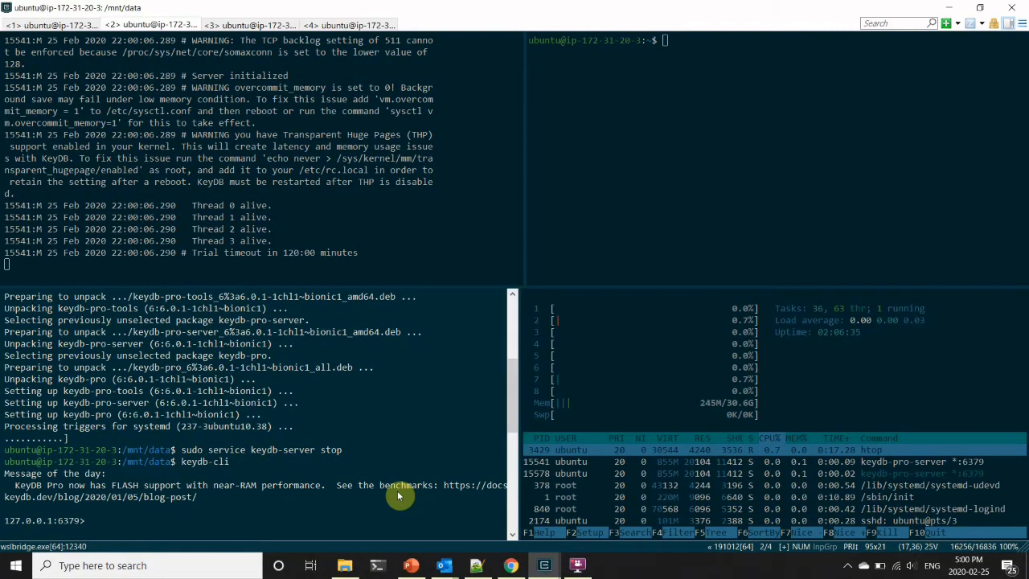
type("dbsize")
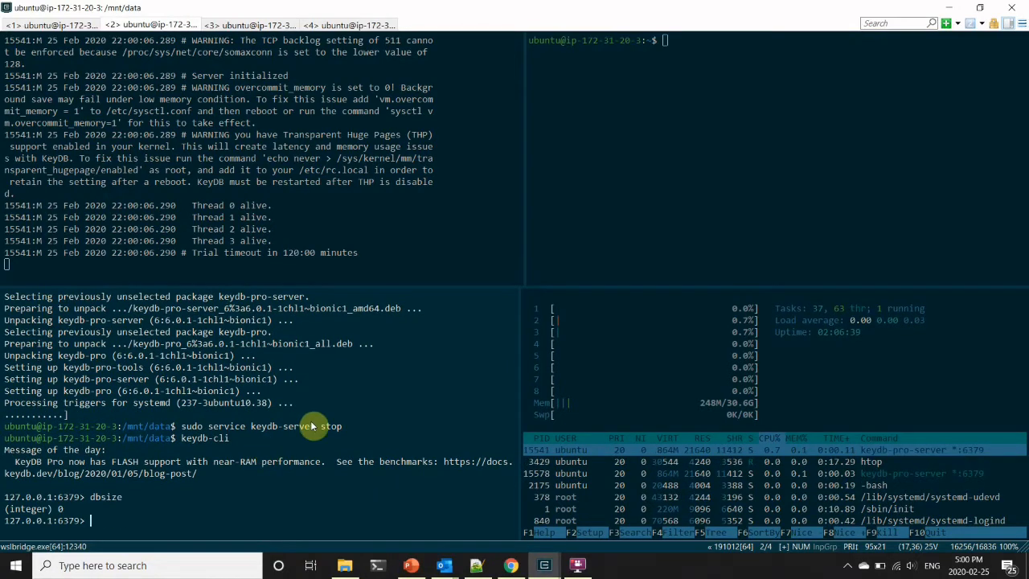
type("keydb-benchmark -t set -n 1000000 -r 100000000 -d 1024 --threads 4")
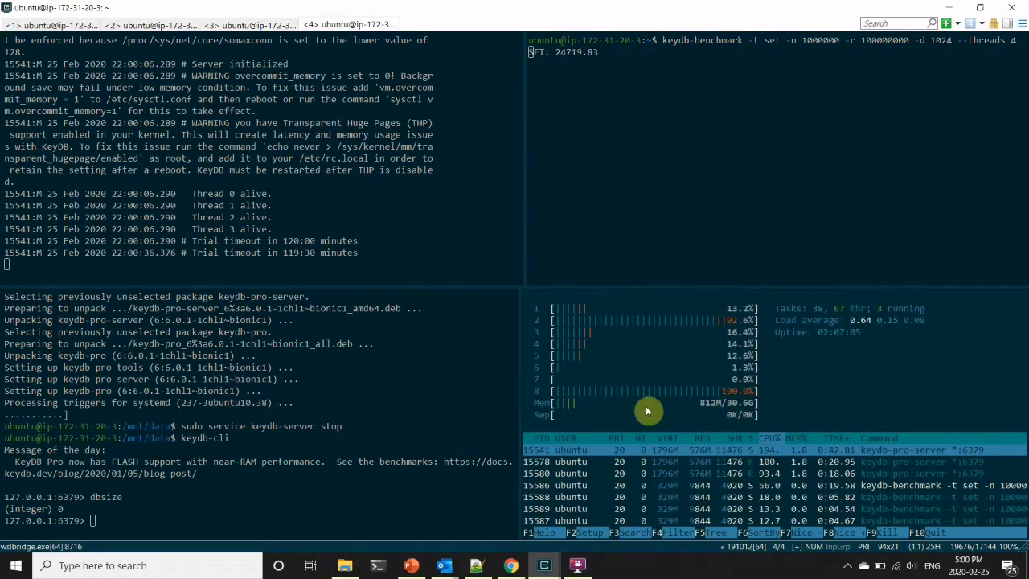
mouse_move(707, 412)
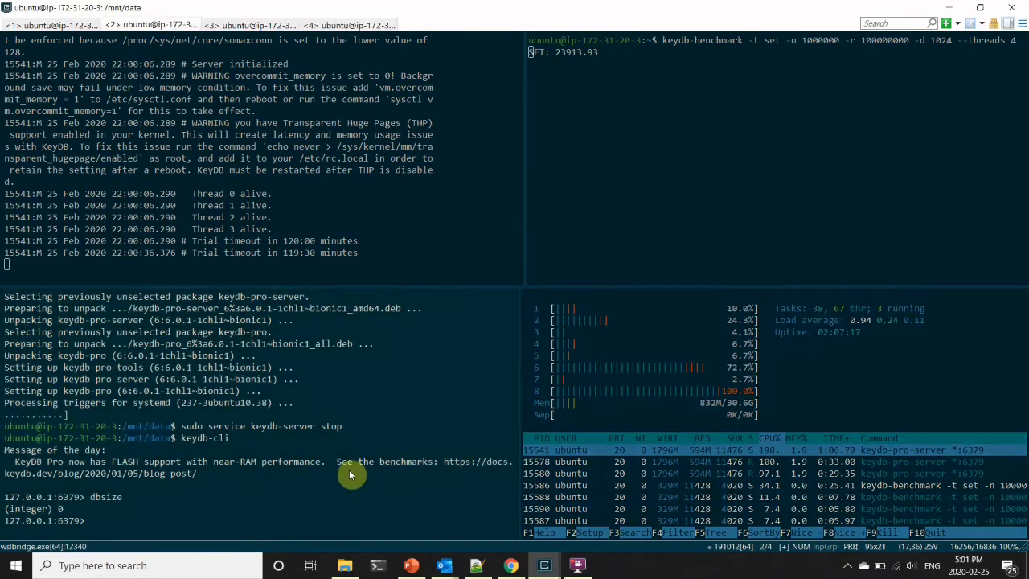
Repeat dbsize in keydb-cli to watch the key count climb during the benchmark
type("dbsize")
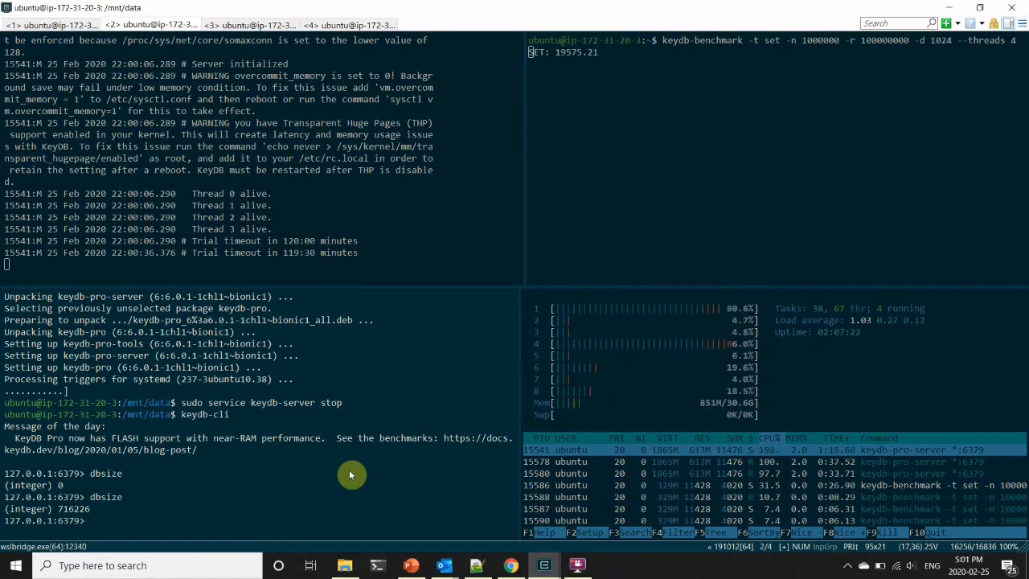
type("dbsize")
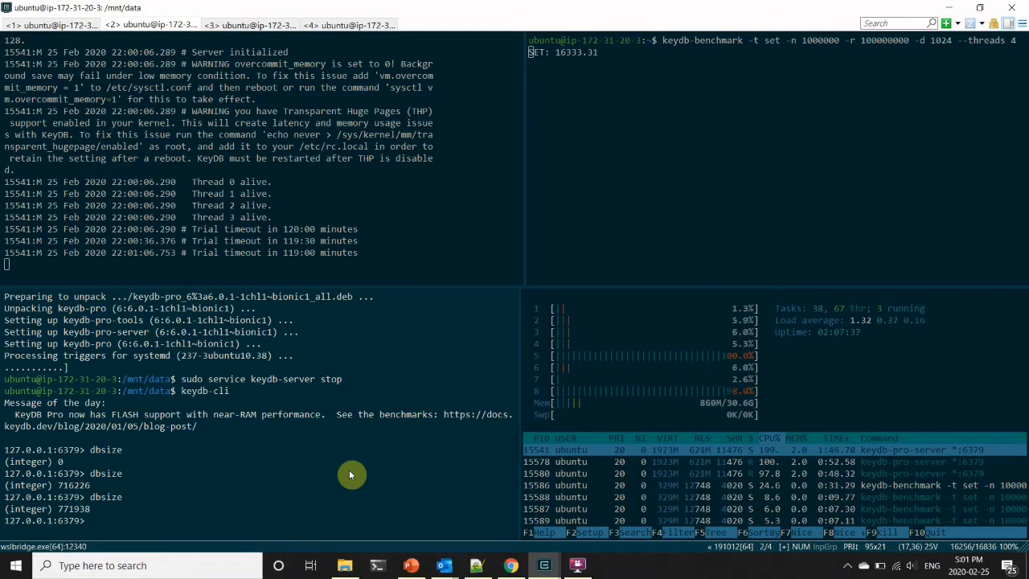
mouse_move(405, 448)
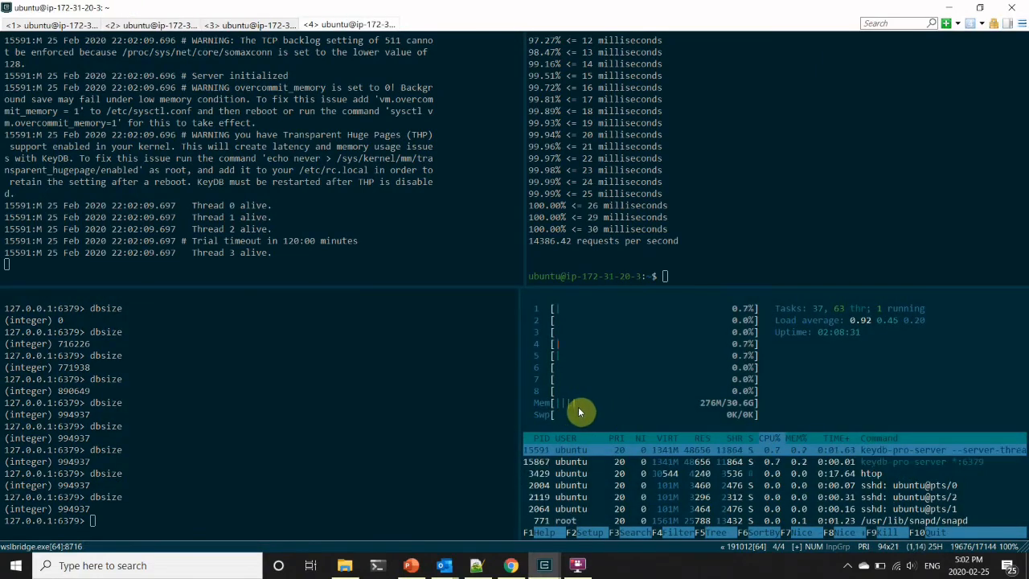
mouse_move(711, 408)
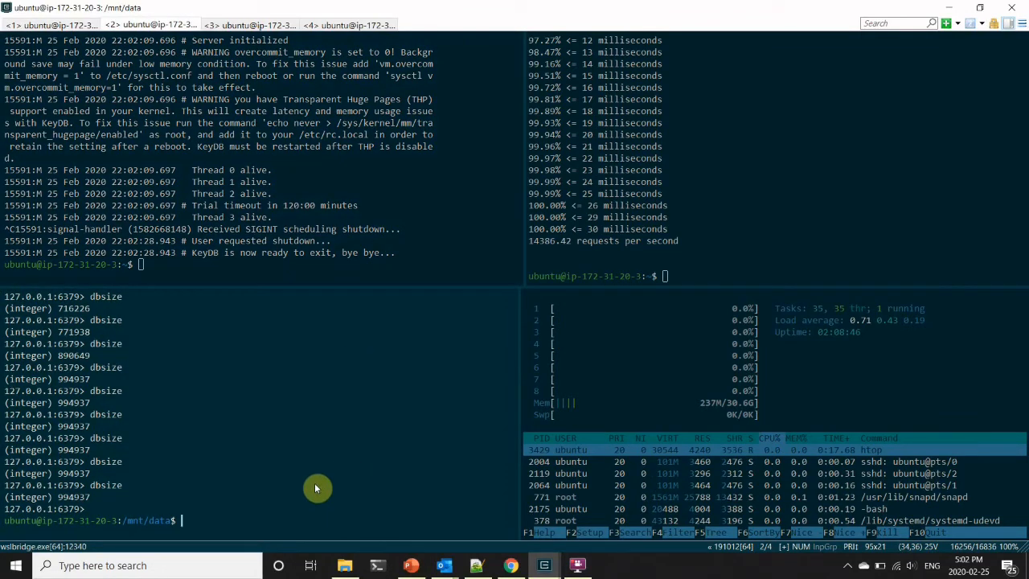
Edit /lib/systemd/system/keydb-server.service with sudo nano
type("sudo s")
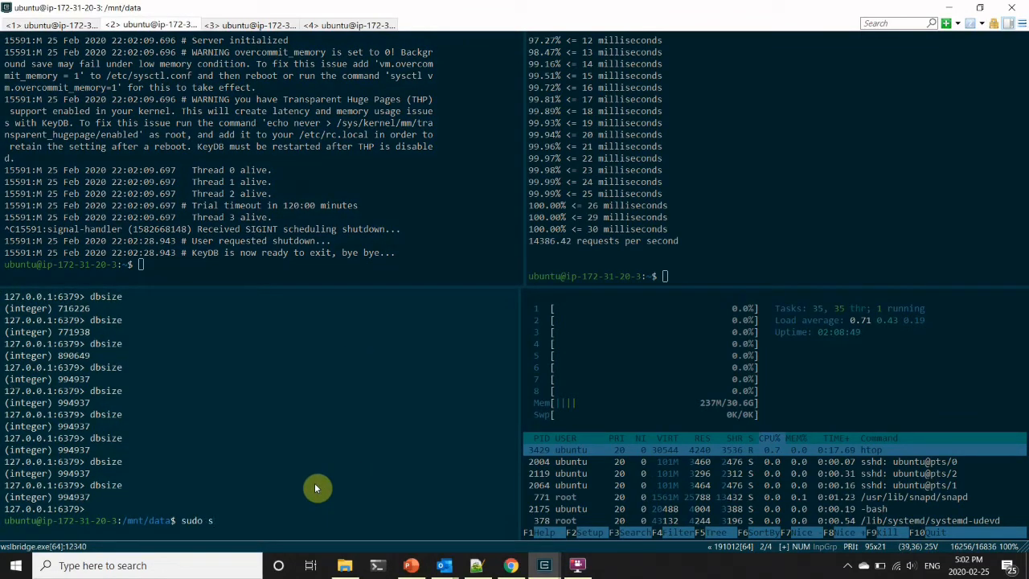
type("nano")
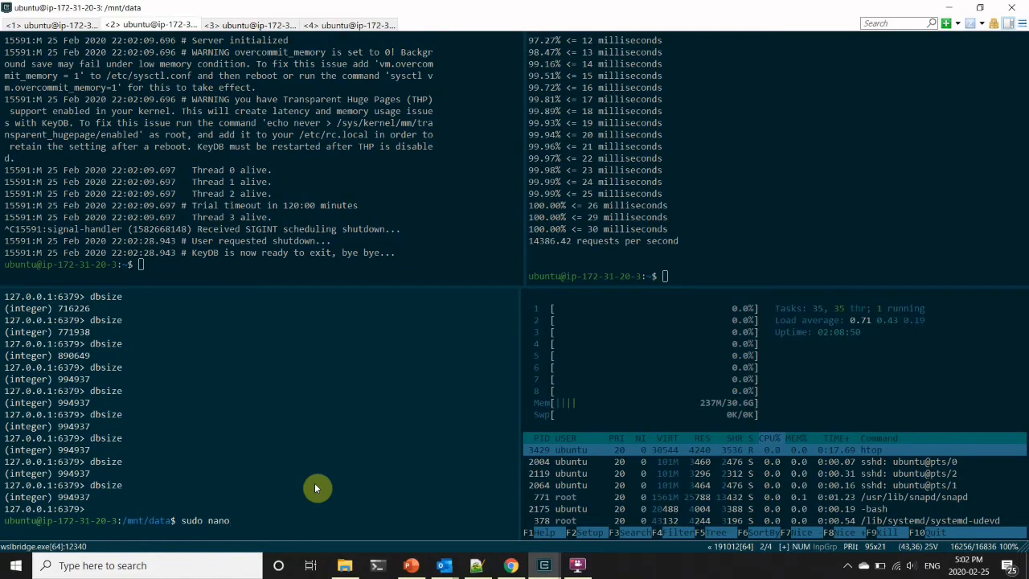
type("/lib")
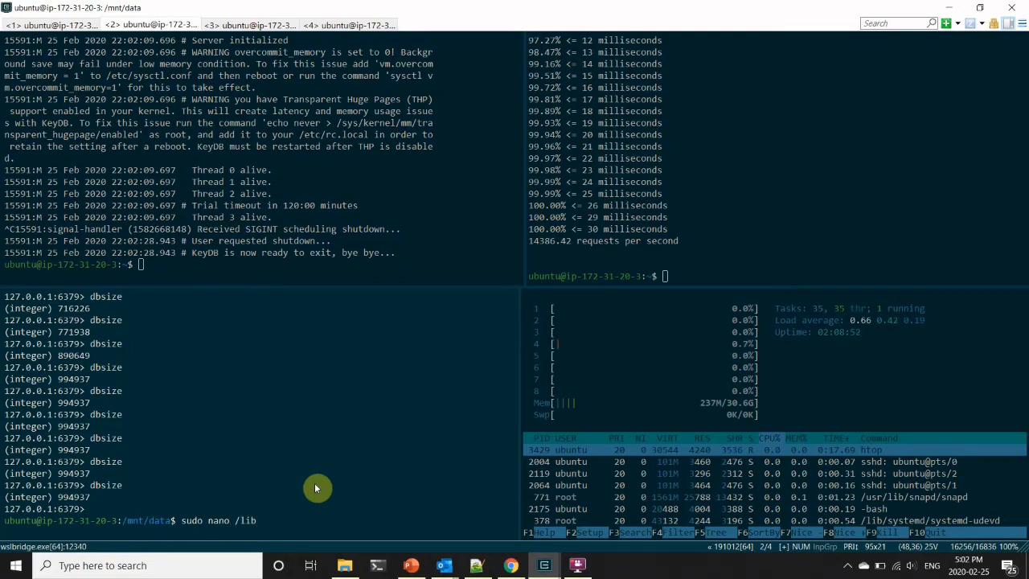
type("systemd/system")
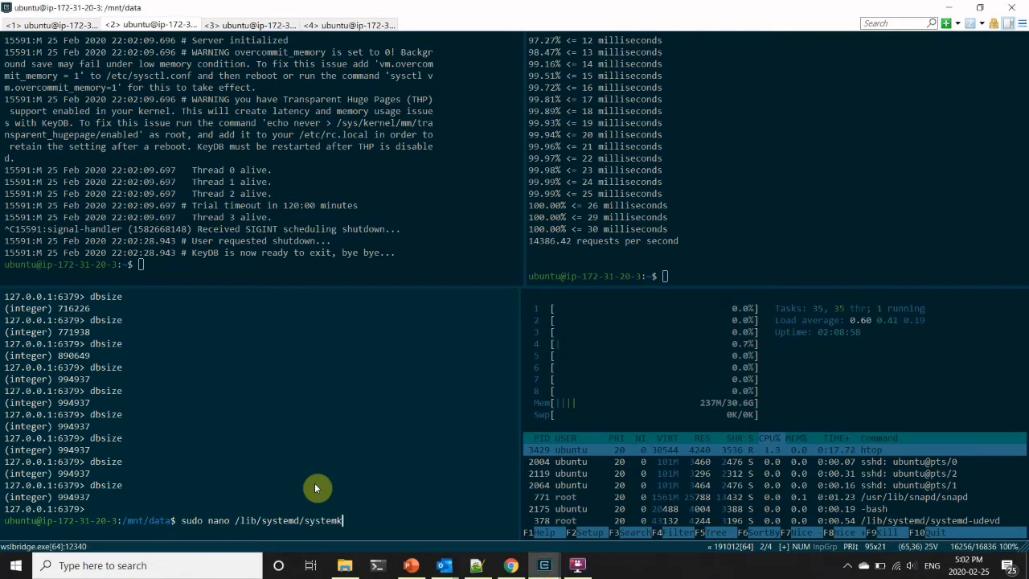
type("key")
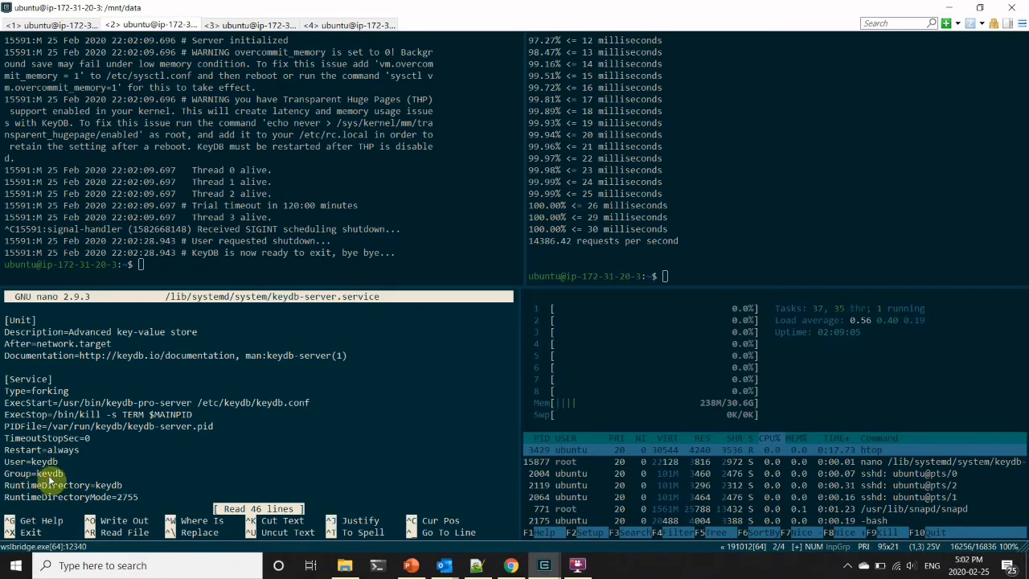
Add ReadWriteDirectories=/mnt/data/flash to the unit file and save
scroll("down", 3)
type("ReadWrite")
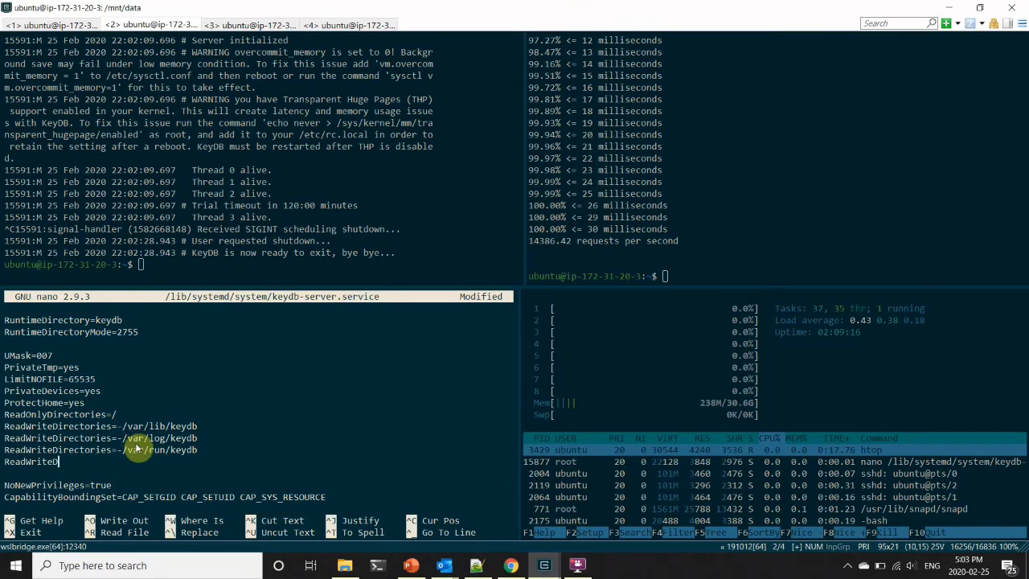
type("Directories=-")
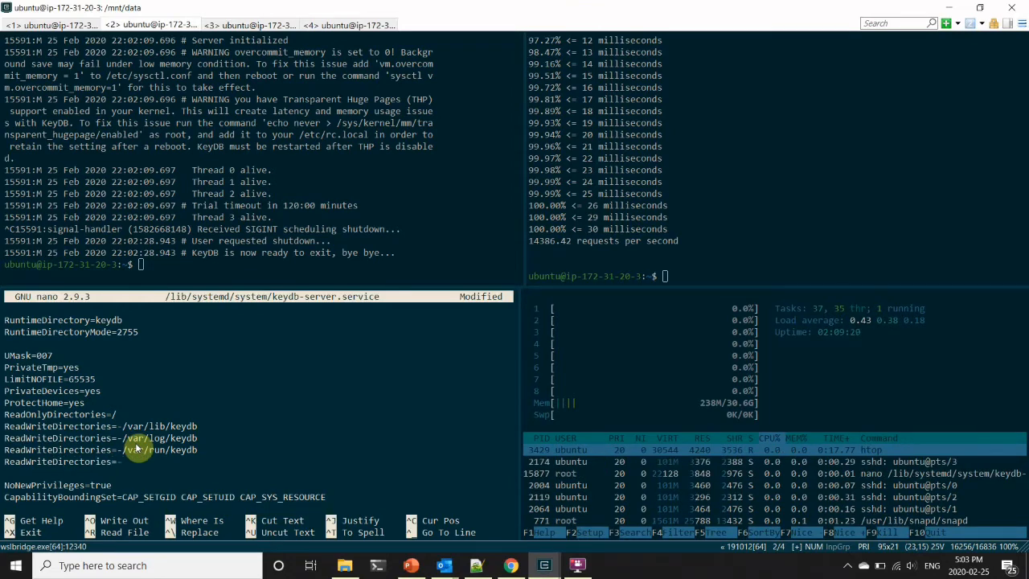
type("/mnt")
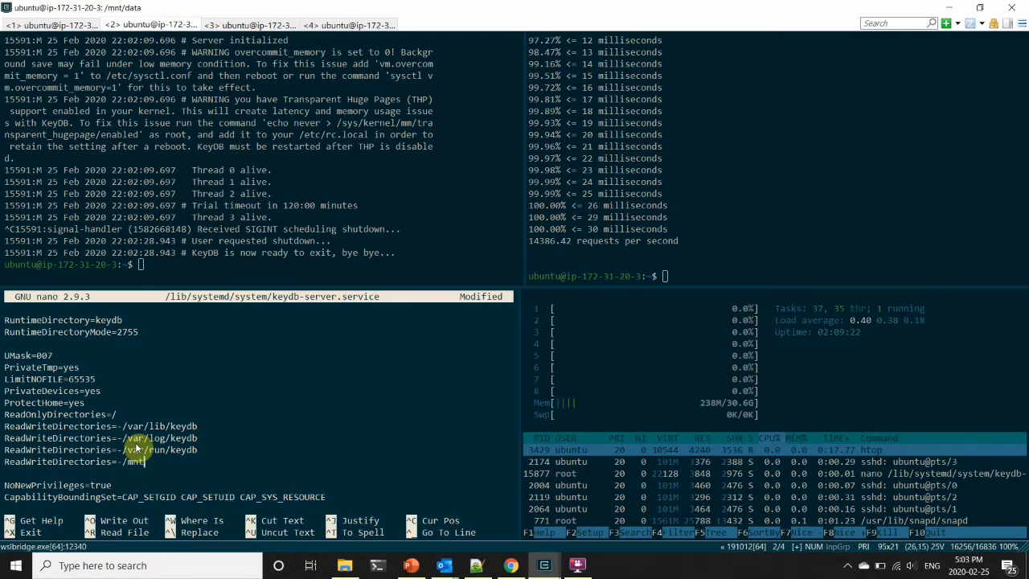
type("data/")
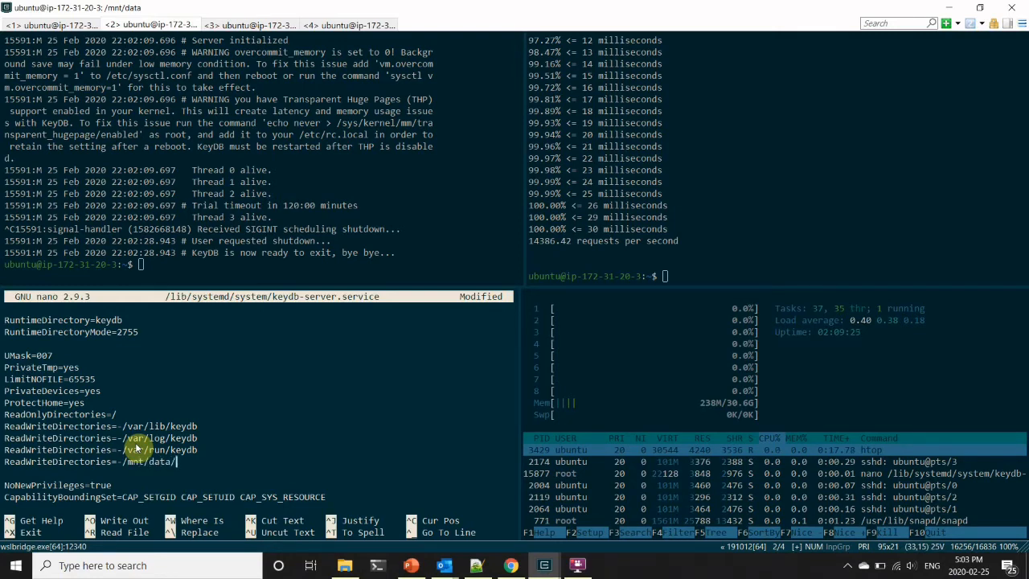
type("flash")
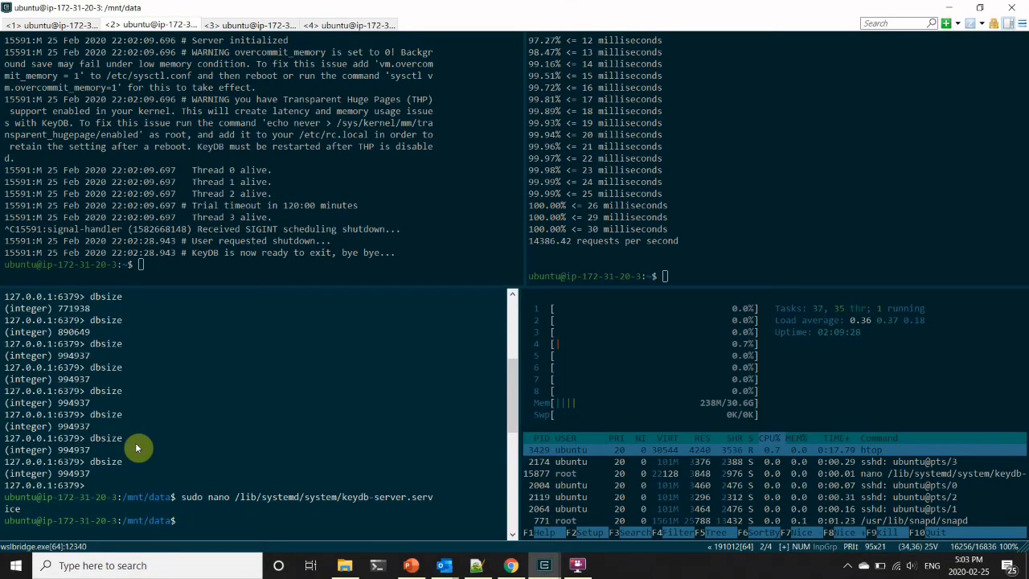
Edit /etc/keydb/keydb.conf with sudo nano and locate the storage-provider flash line
type("sudo")
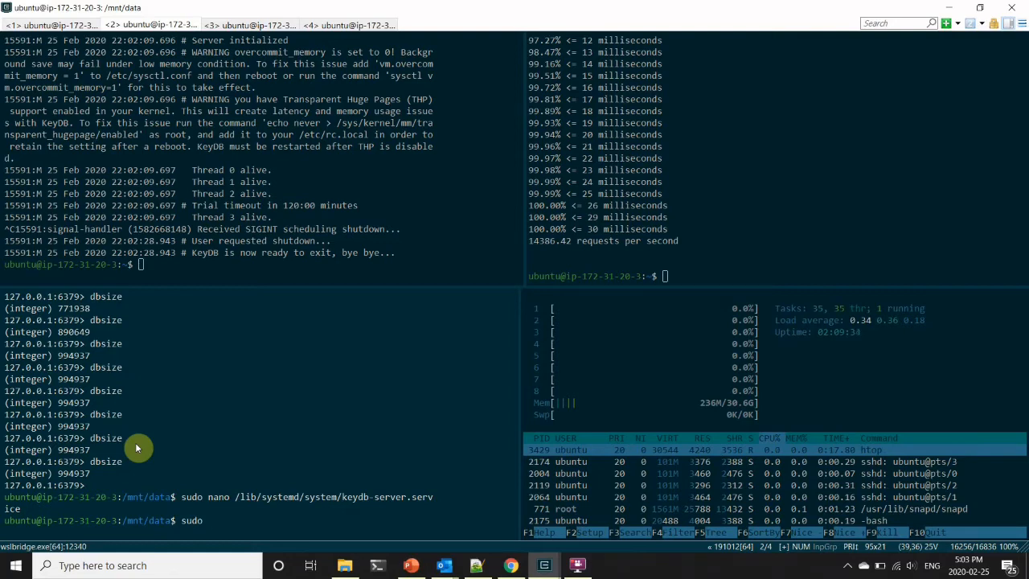
type("nano")
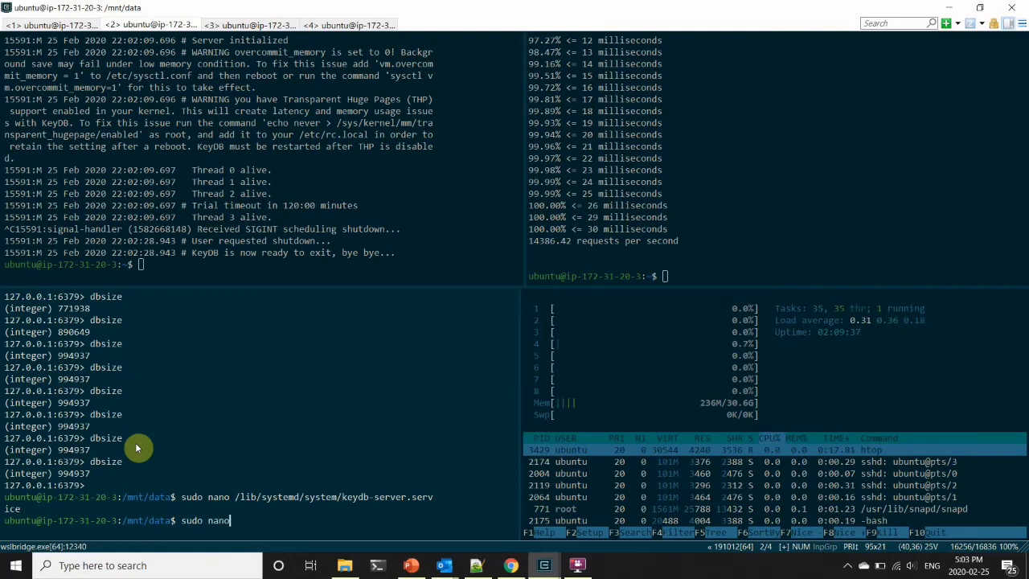
type("/etc/k")
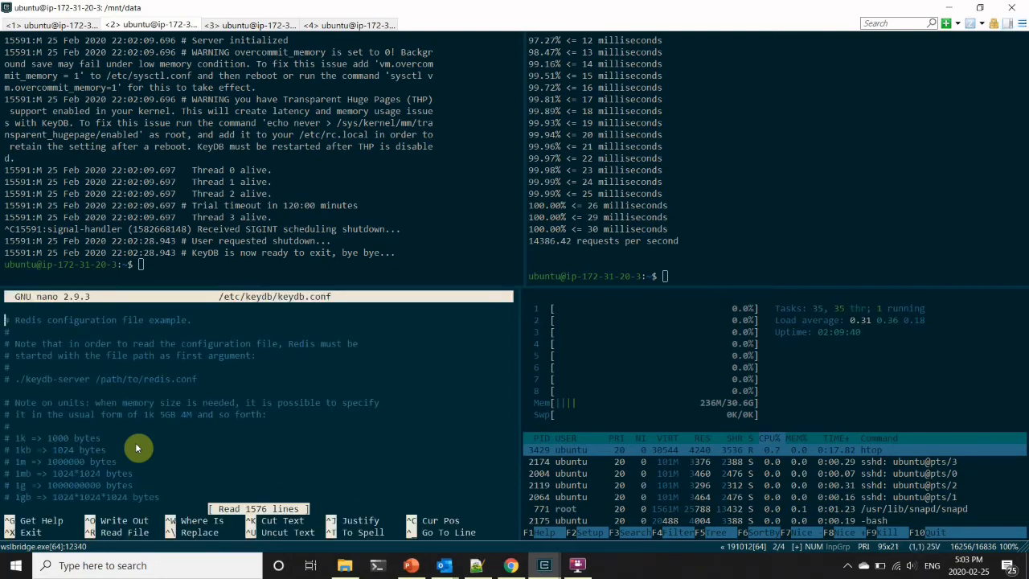
scroll("down", 3)
type("storage-provider flash /path/to/flash/")
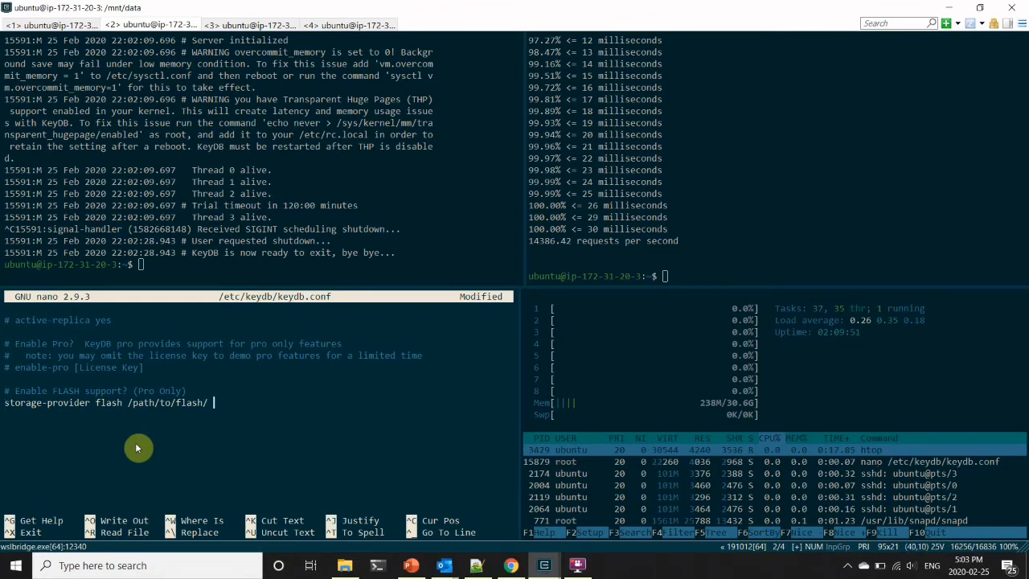
Replace the placeholder flash path with /mnt/data/flash and save
key("BackSpace")
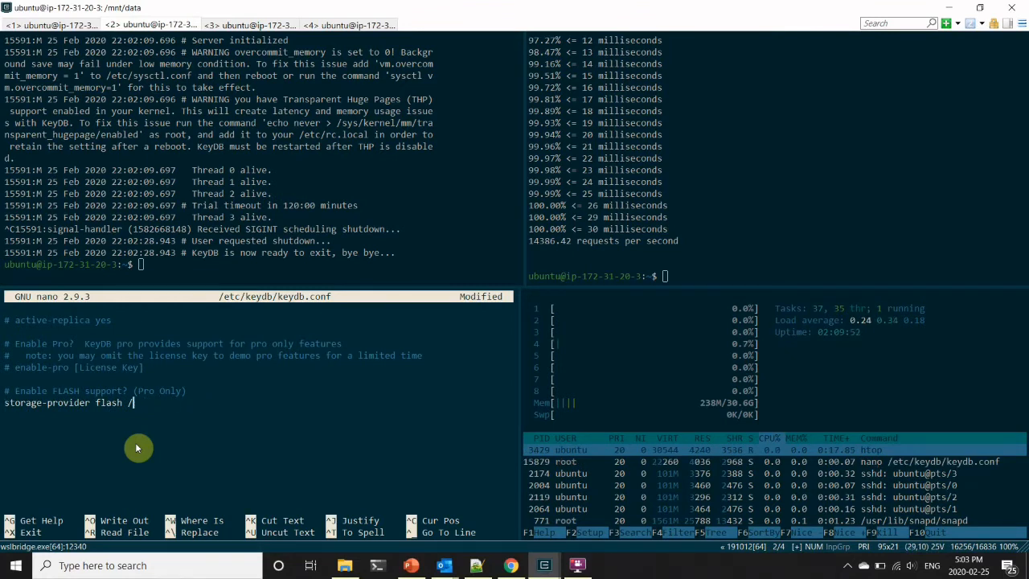
type("mnt/")
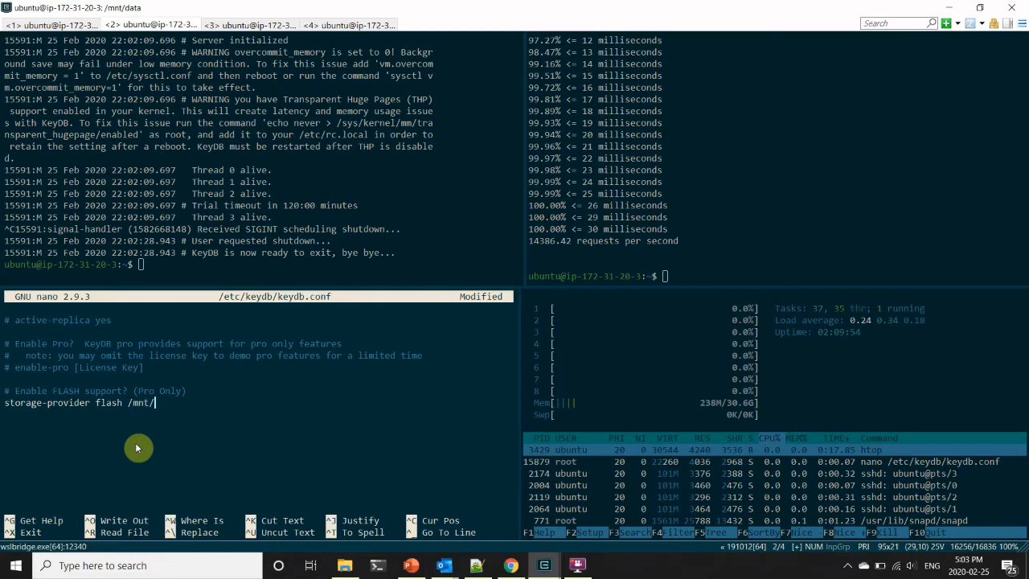
type("data/")
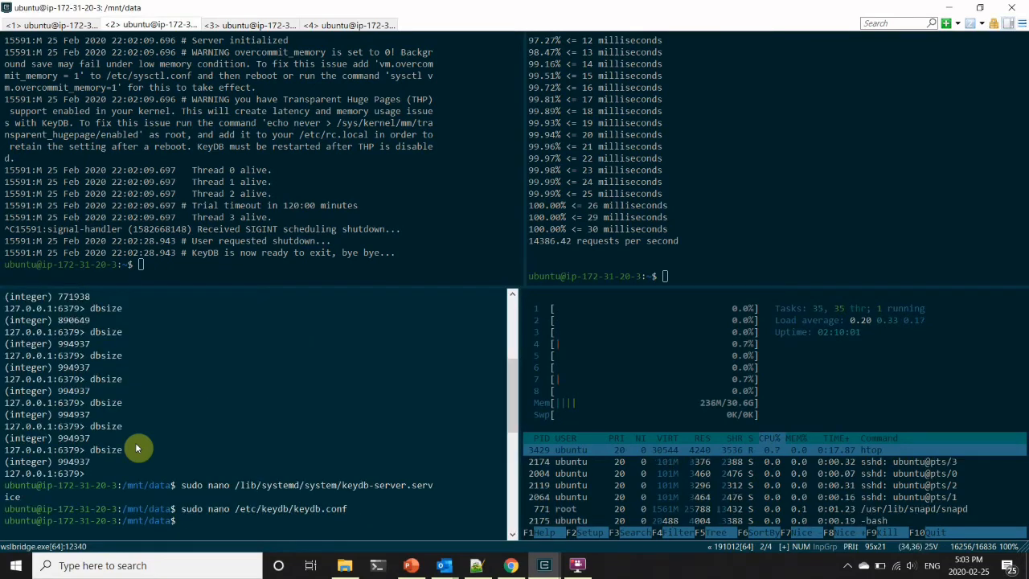
List /mnt/data and recursively chown flash/ to keydb:keydb
type("ls")
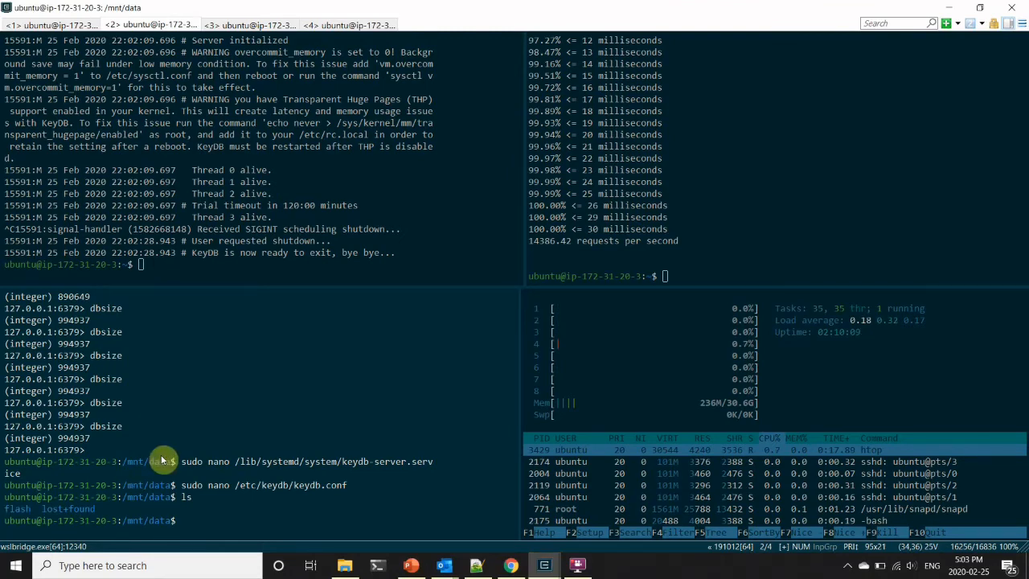
type("sudo chown -")
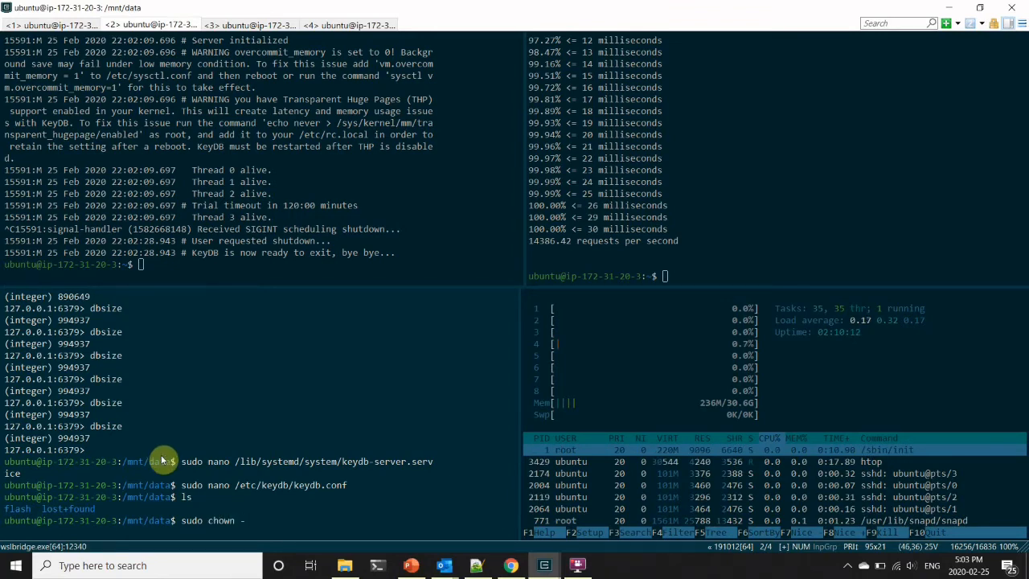
type("R key")
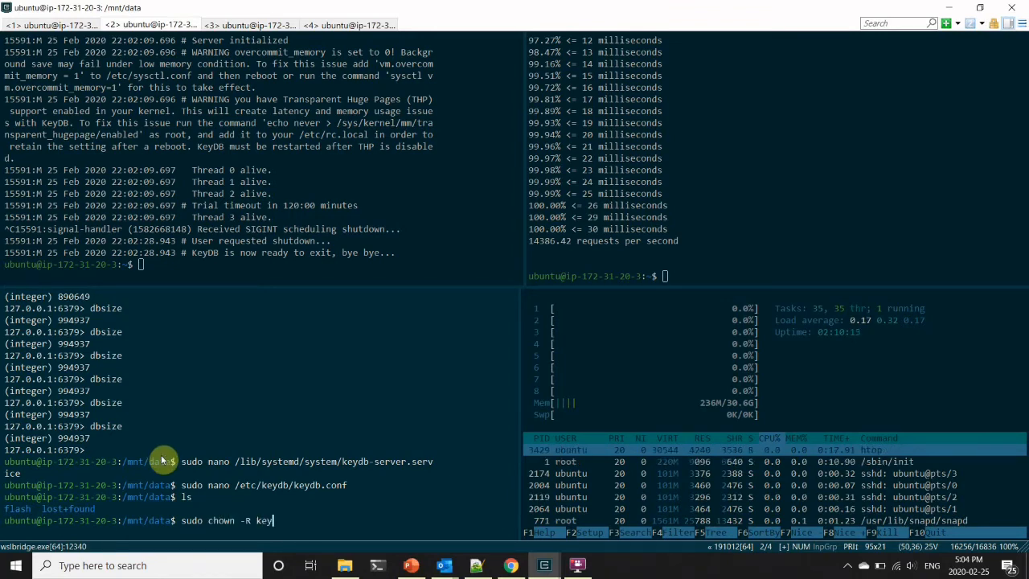
type("db:keydb flash/")
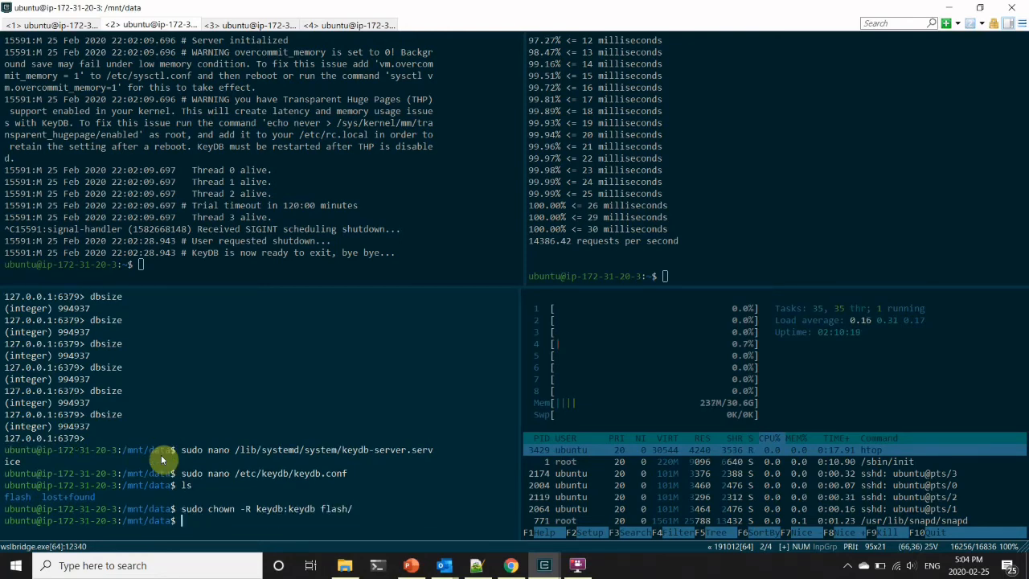
mouse_move(234, 347)
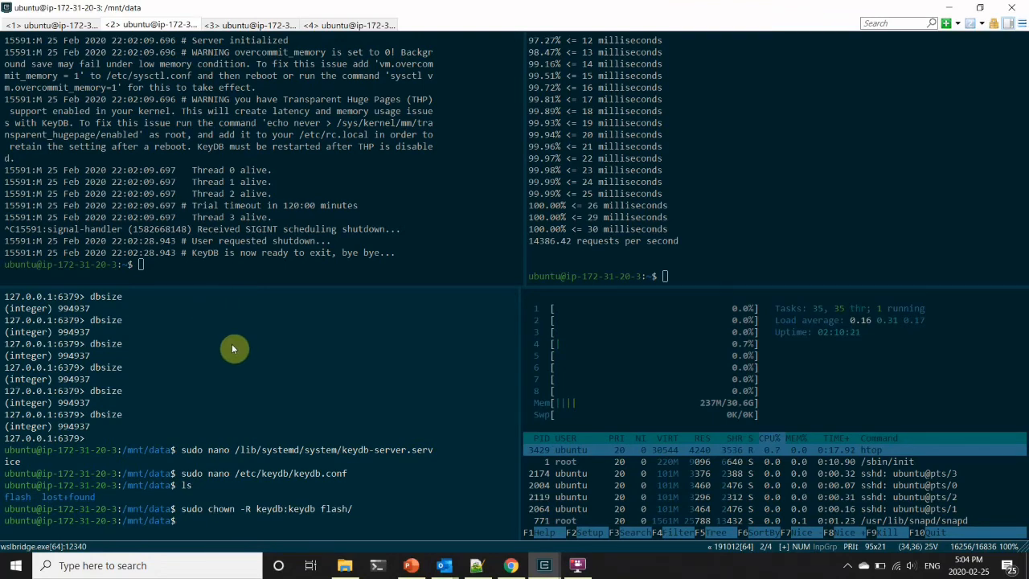
mouse_move(312, 463)
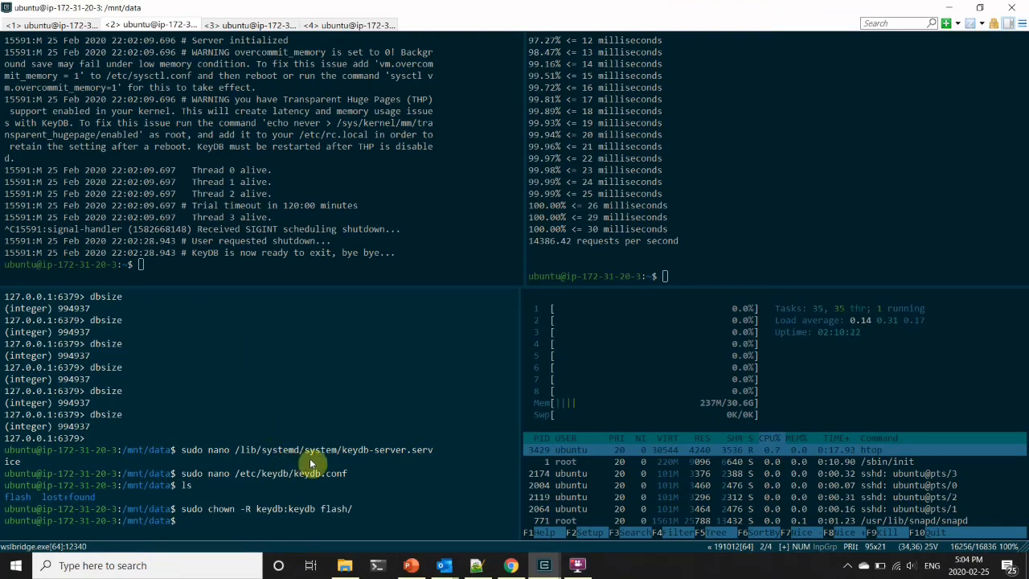
Start the keydb-server service and connect with keydb-cli to confirm it answers ping
type("sudo")
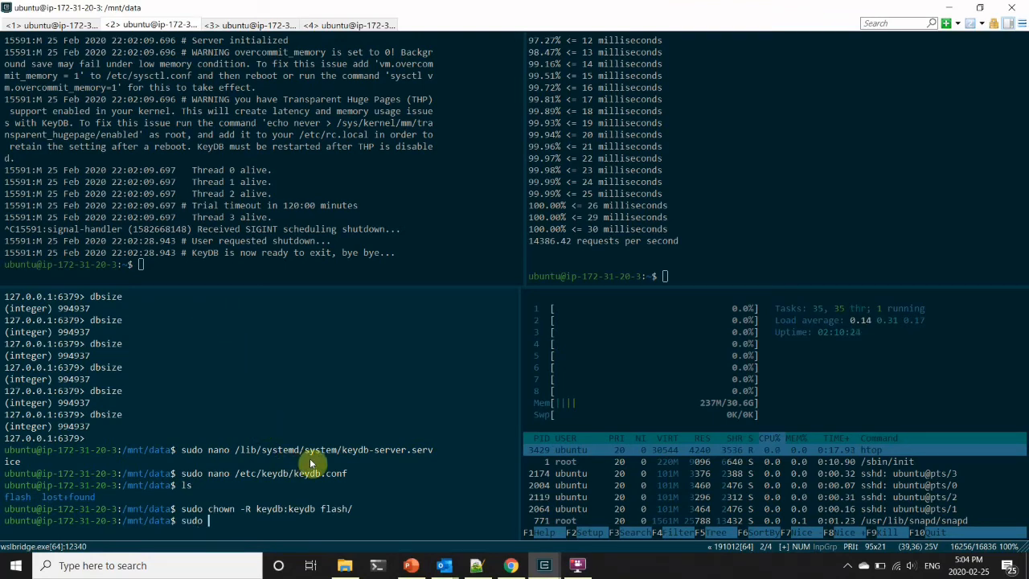
type("service")
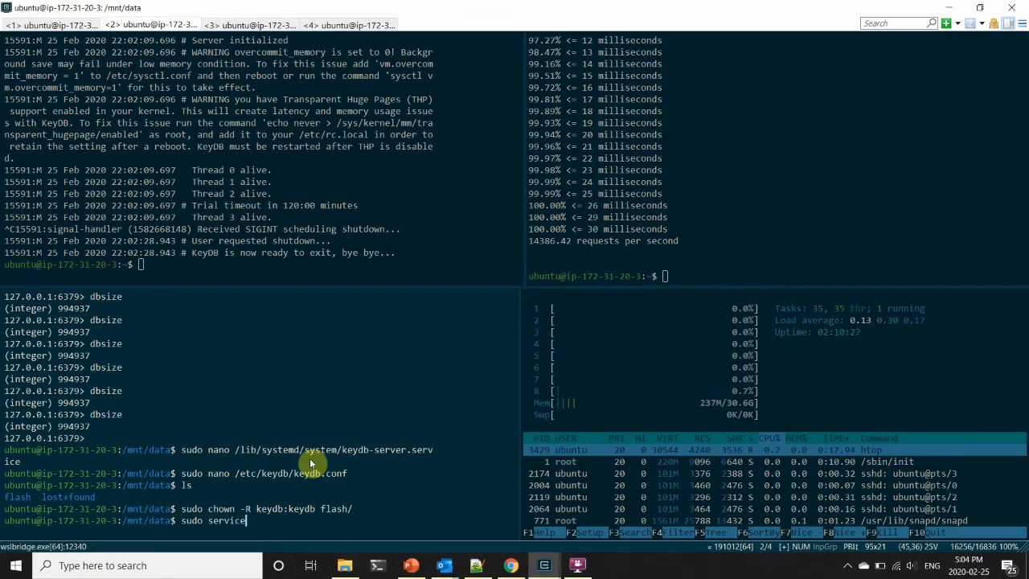
type("keydb-server start")
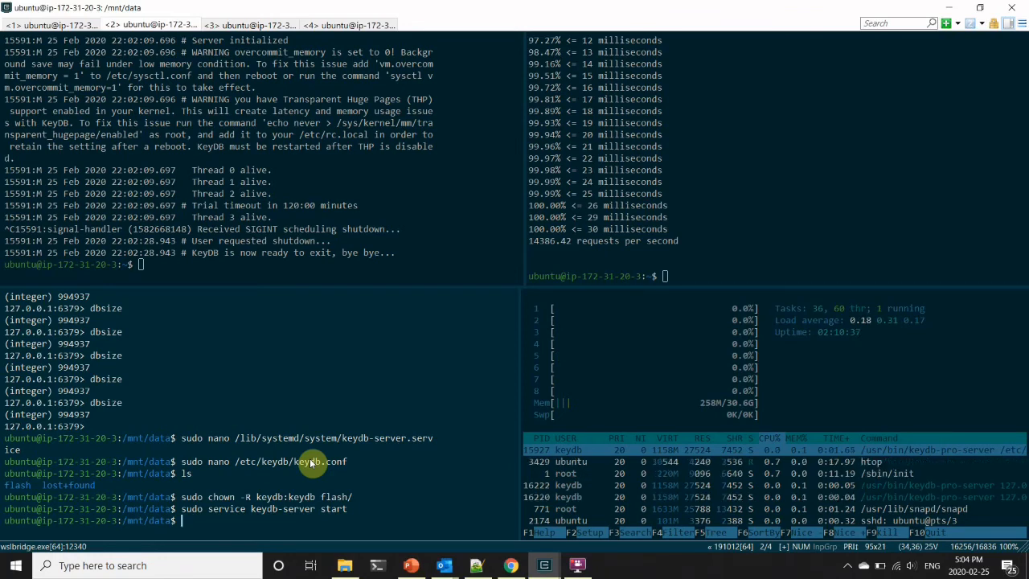
type("keydb-cli")
type("ping")
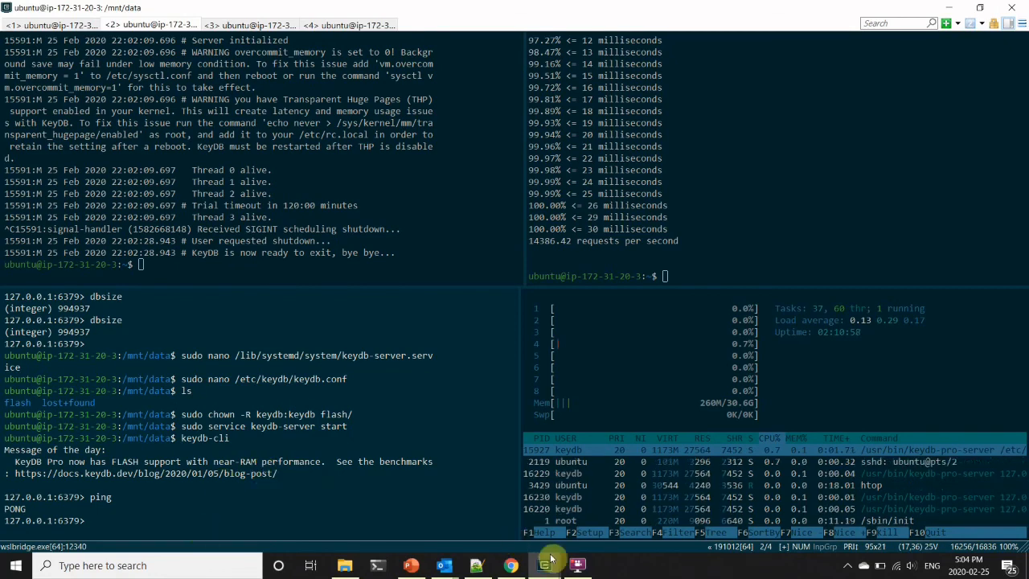
Connect with keydb-cli and confirm the KeyDB server replies PONG to ping
left_click(550, 566)
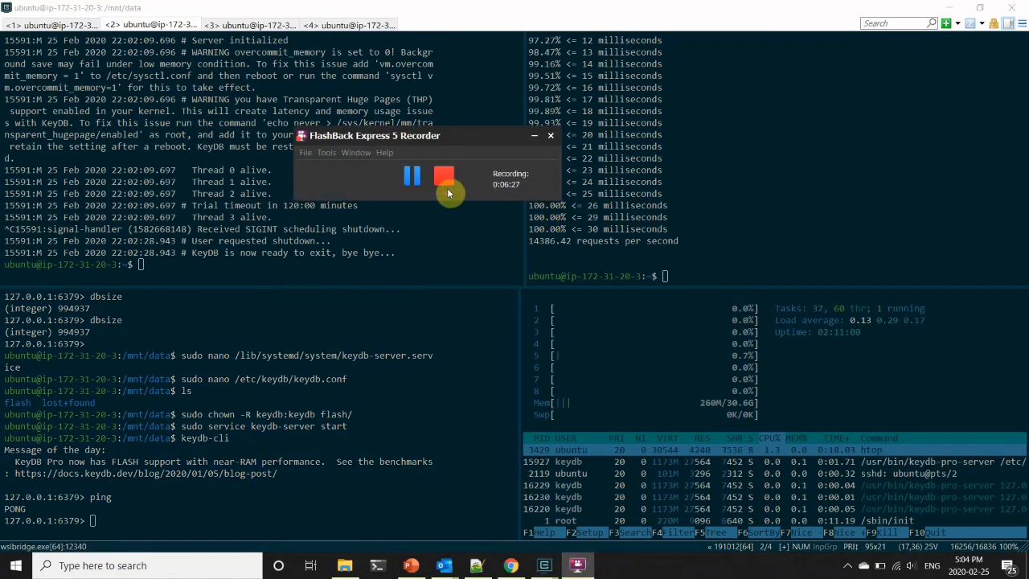